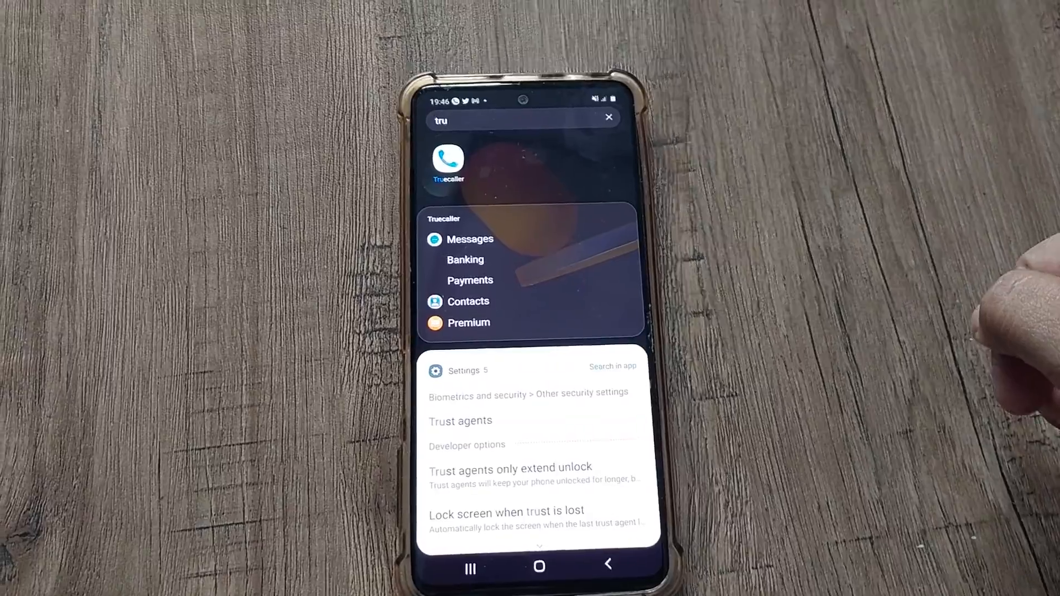
Step: Launch Truecaller from the launcher search results for "tru"
click(447, 163)
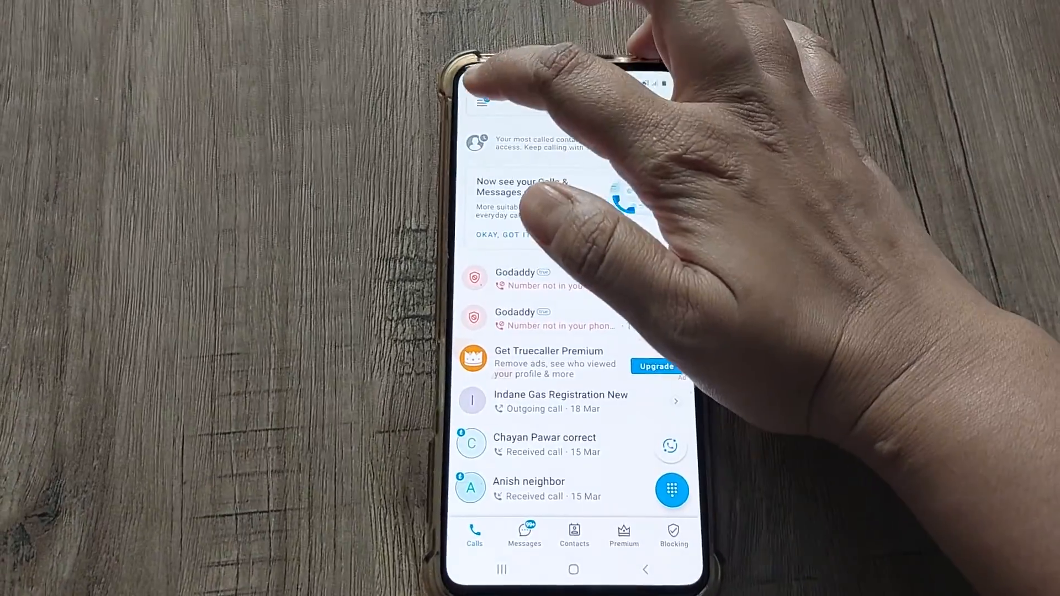
Step: Reach Truecaller's Settings page via the side navigation drawer
click(481, 103)
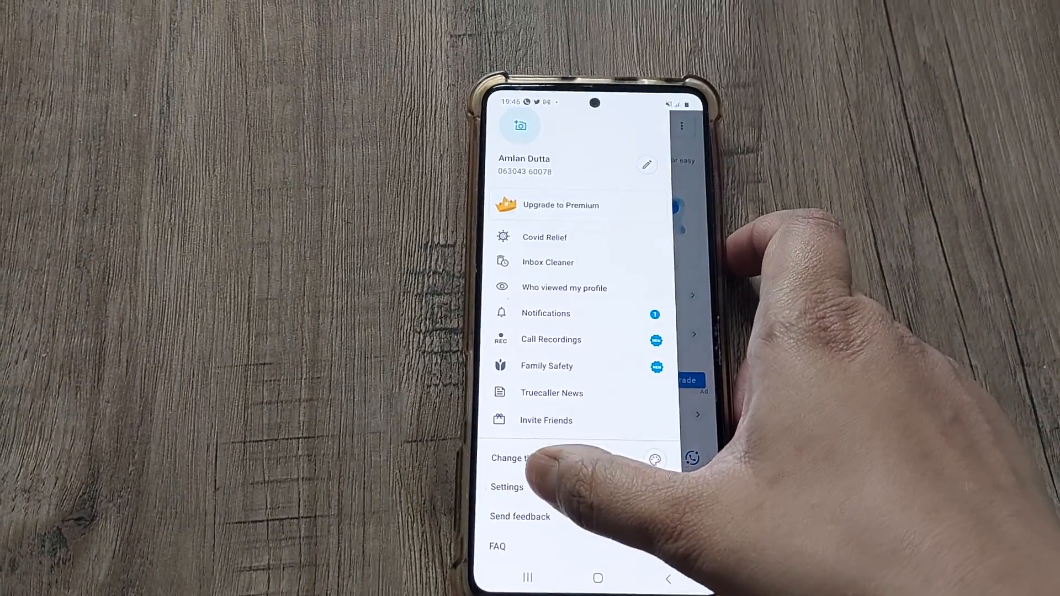
click(506, 487)
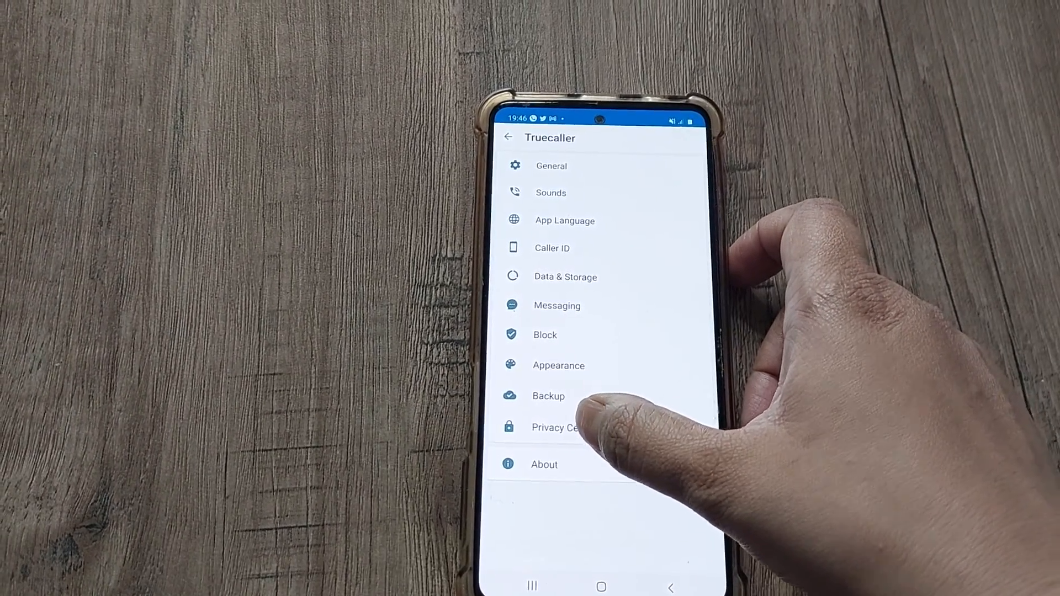
Step: In Privacy Center, choose Deactivate to bring up the account-deletion confirmation
click(554, 427)
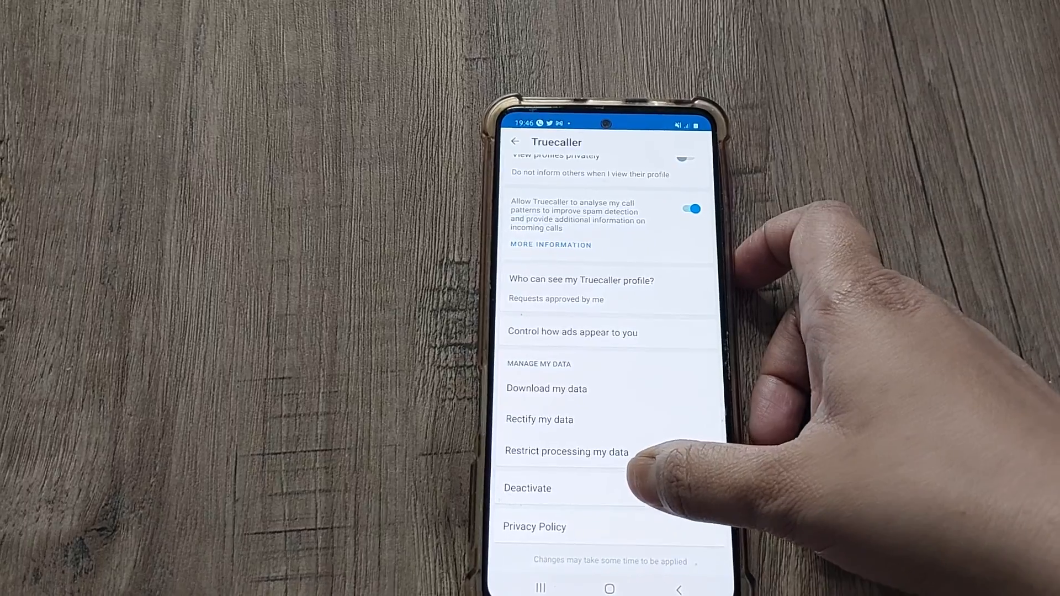
click(527, 488)
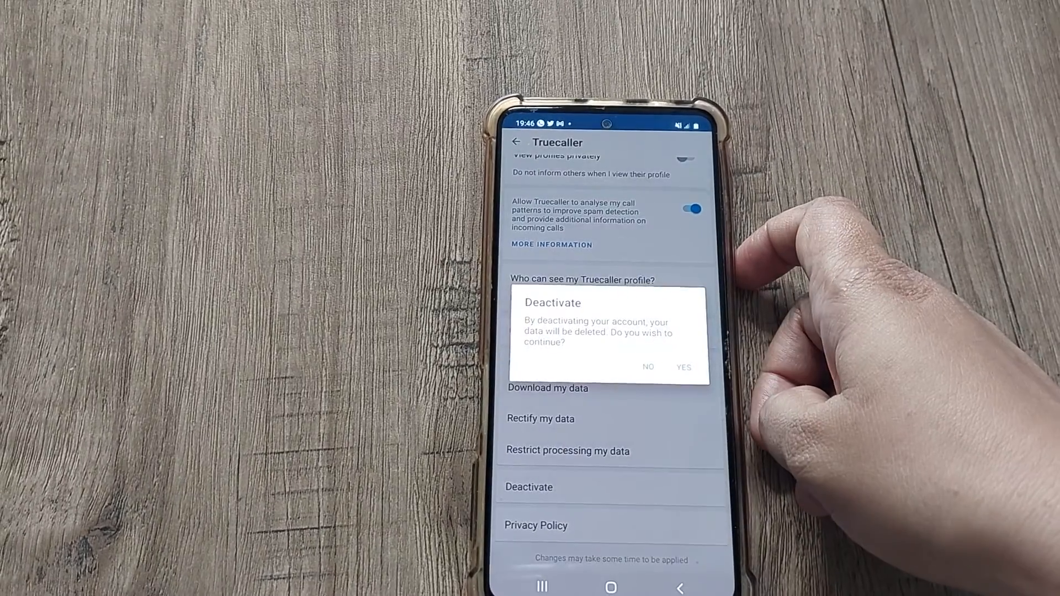